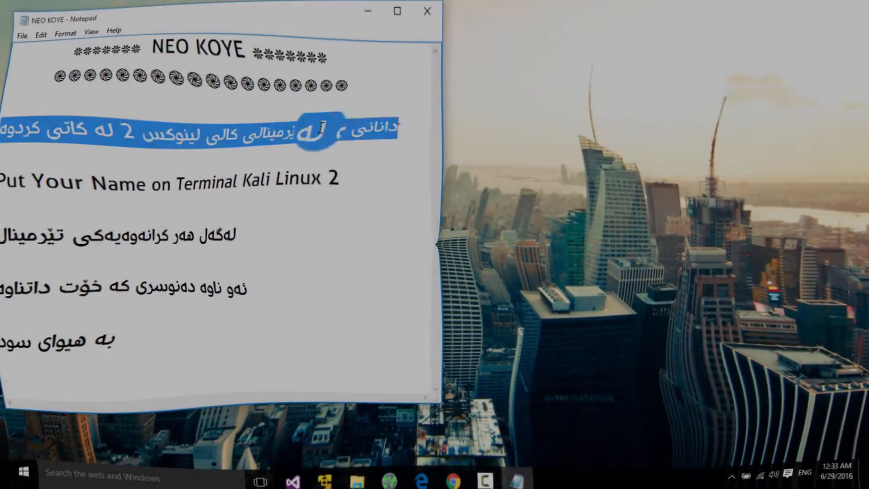
Highlight part of the Notepad notes, then close Notepad to reveal the desktop.
{"action": "double_click", "coordinate": [23, 183]}
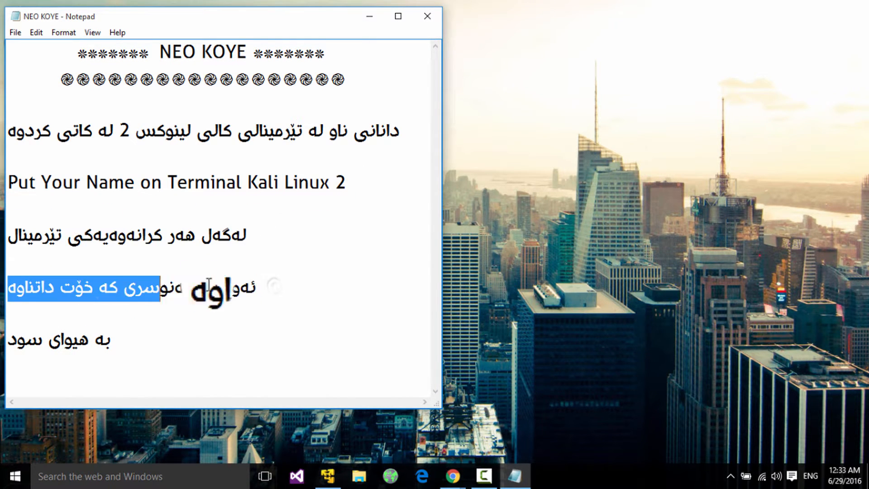
{"action": "left_click", "coordinate": [426, 16]}
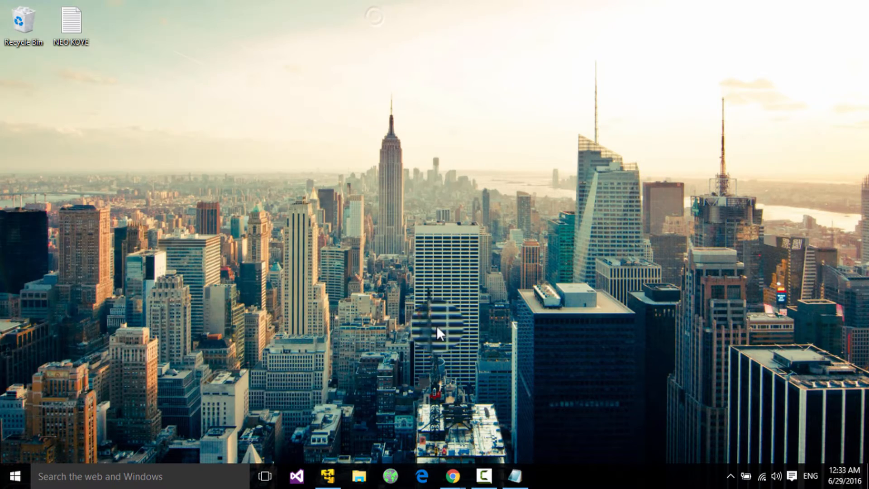
Open a root terminal in the Kali VM and run apt-get install figlet.
{"action": "left_click", "coordinate": [328, 475]}
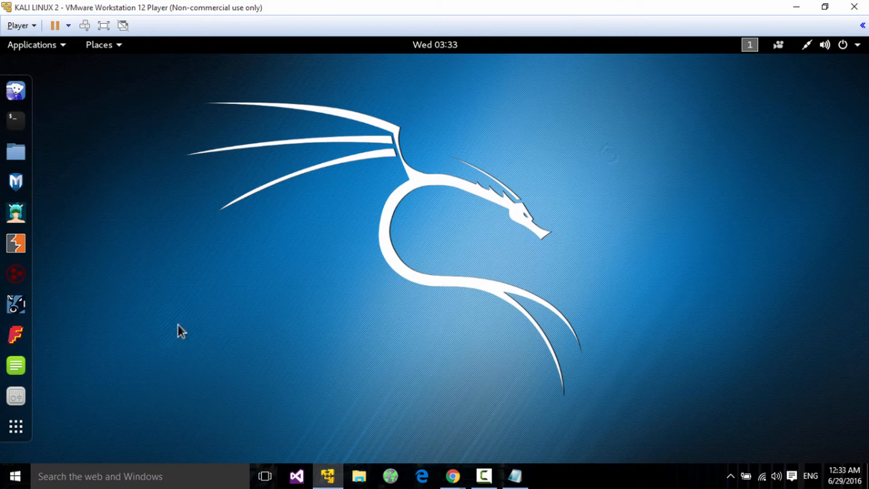
{"action": "left_click", "coordinate": [15, 120]}
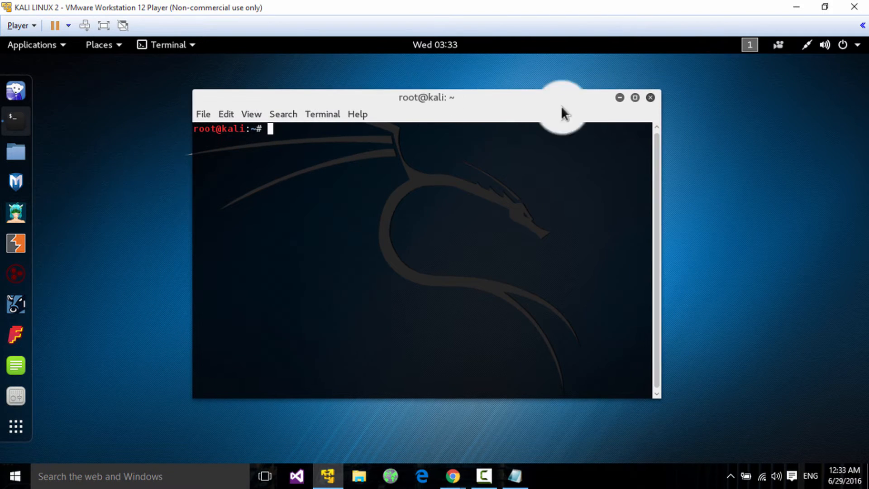
{"action": "mouse_move", "coordinate": [371, 184]}
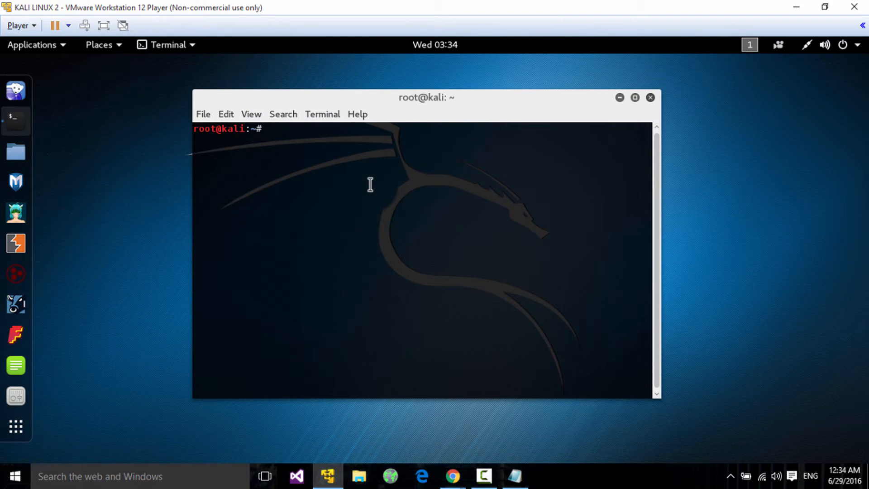
{"action": "type", "text": "apt-get"}
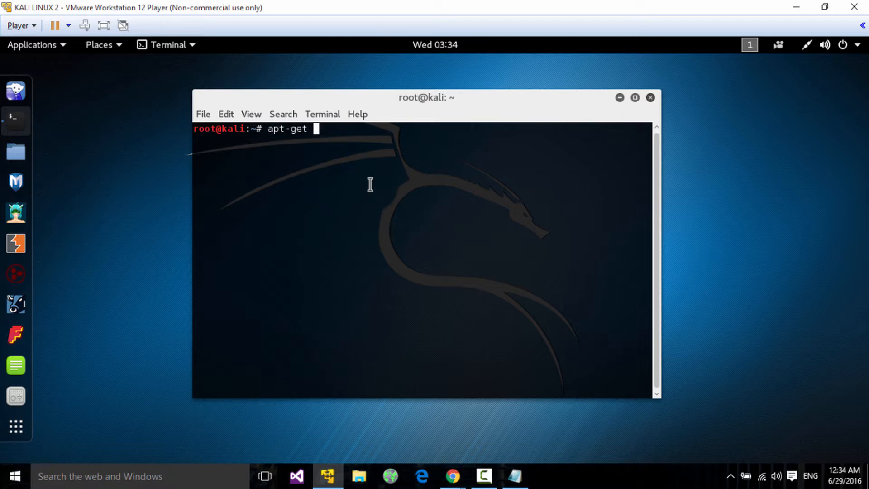
{"action": "type", "text": "i"}
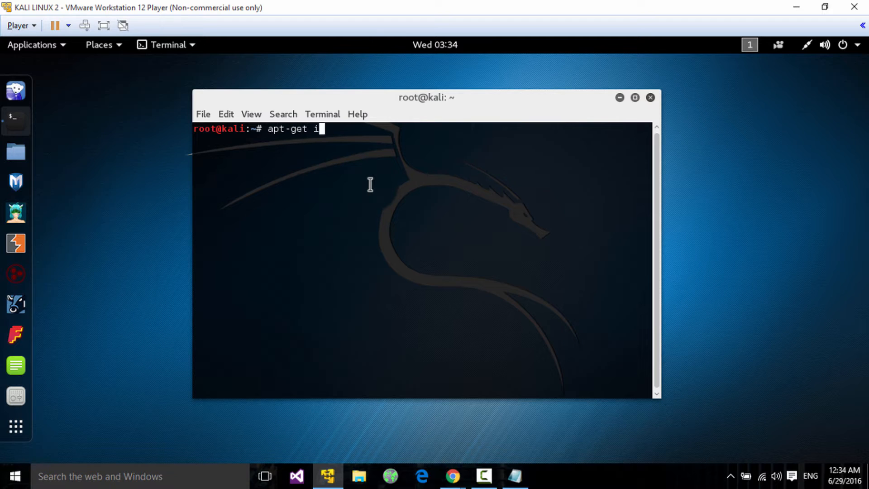
{"action": "type", "text": "nstall fi"}
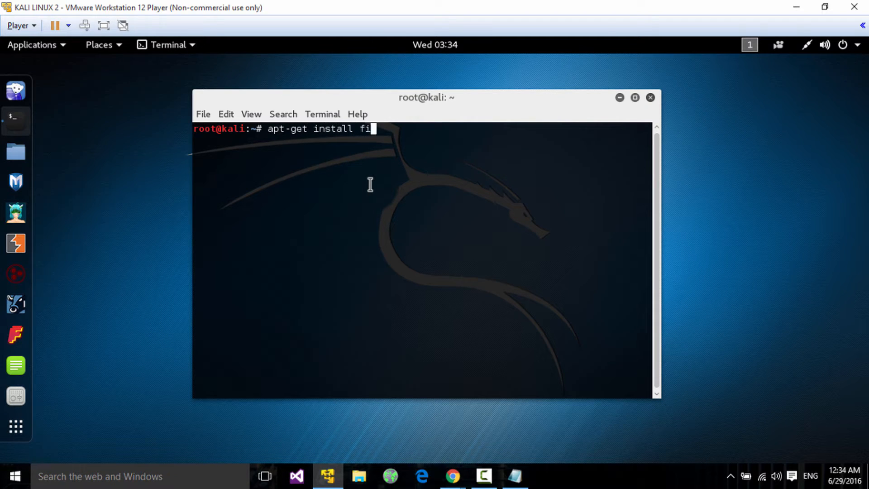
{"action": "key", "text": "Return"}
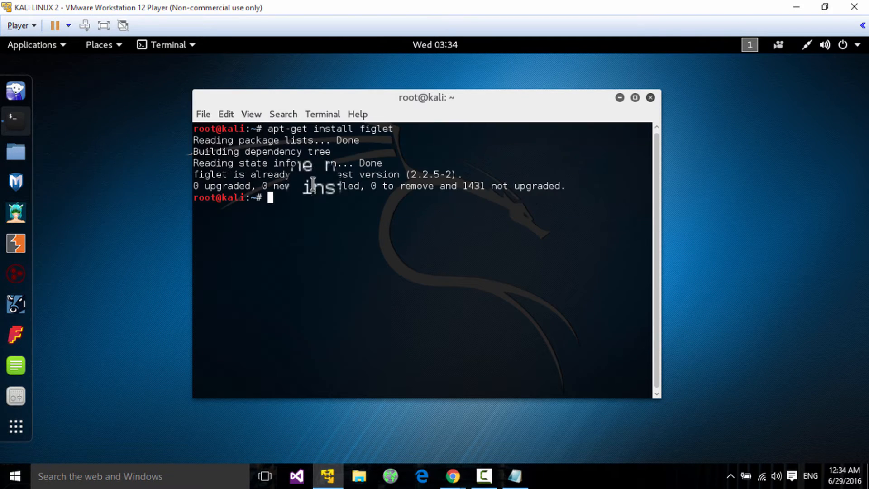
{"action": "type", "text": "cd /"}
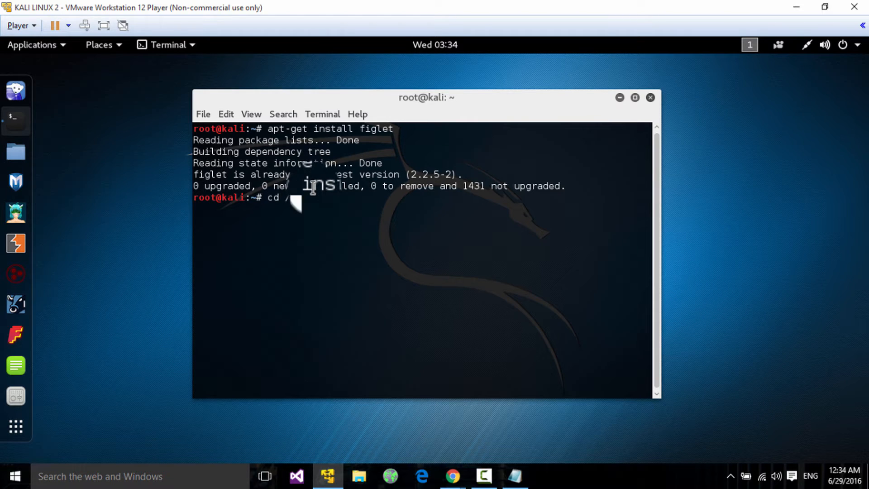
Change into /etc and launch gedit on bash.bashrc.
{"action": "key", "text": "Return"}
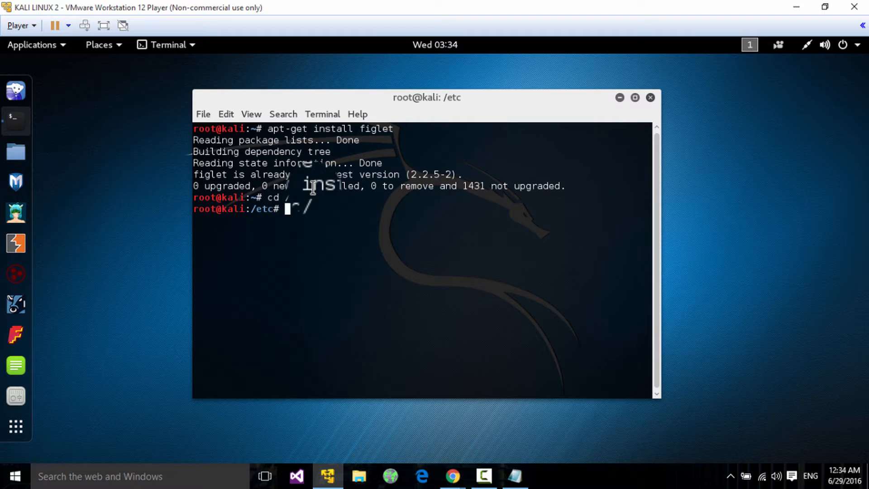
{"action": "type", "text": "ge"}
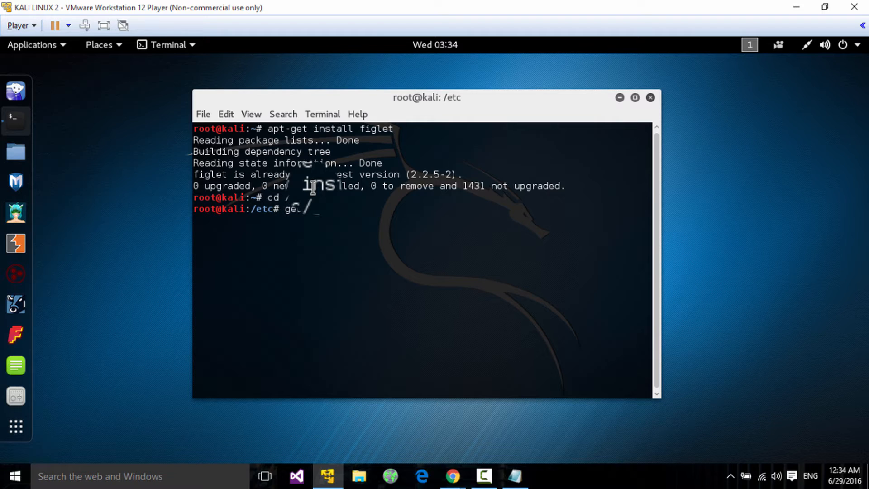
{"action": "type", "text": "ash.b"}
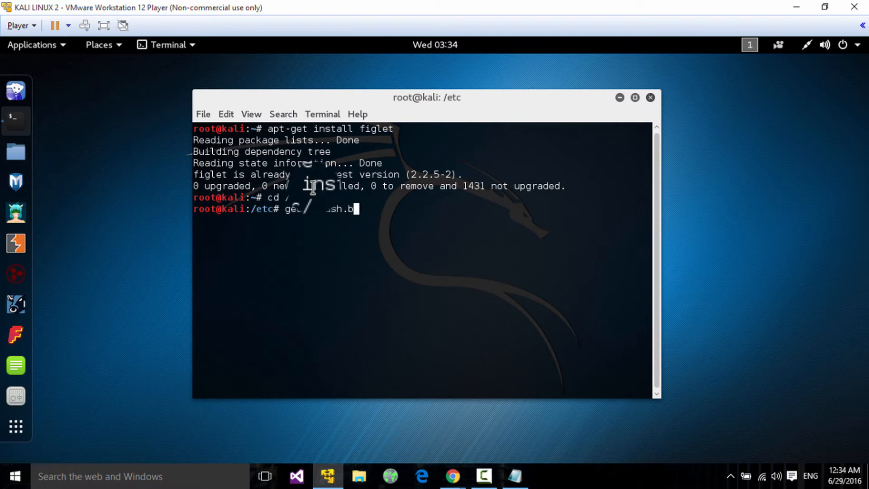
{"action": "key", "text": "Return"}
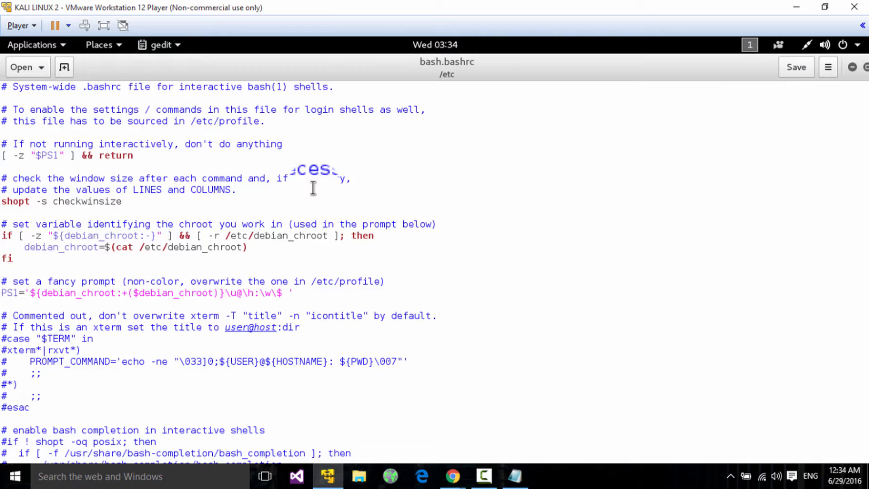
Append figlet "NEO" as the last line of /etc/bash.bashrc and save.
{"action": "scroll", "scroll_direction": "down", "scroll_amount": 3}
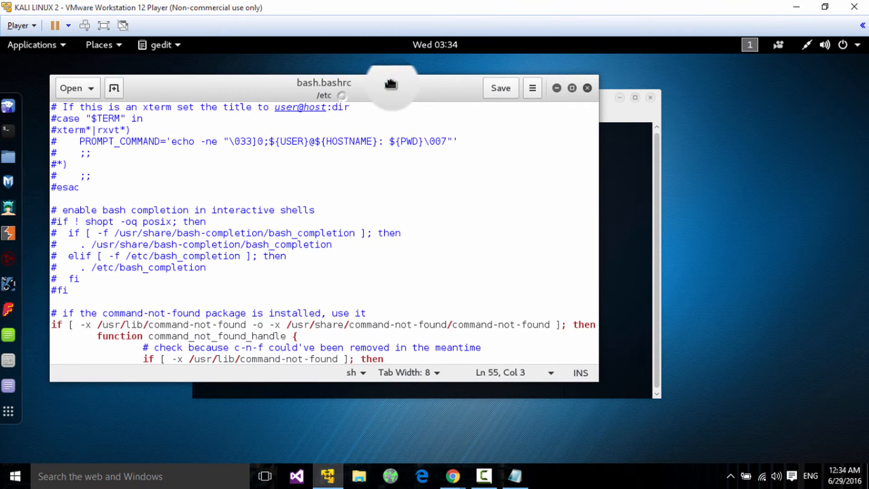
{"action": "scroll", "scroll_direction": "down", "scroll_amount": 3}
{"action": "type", "text": "figlet '"}
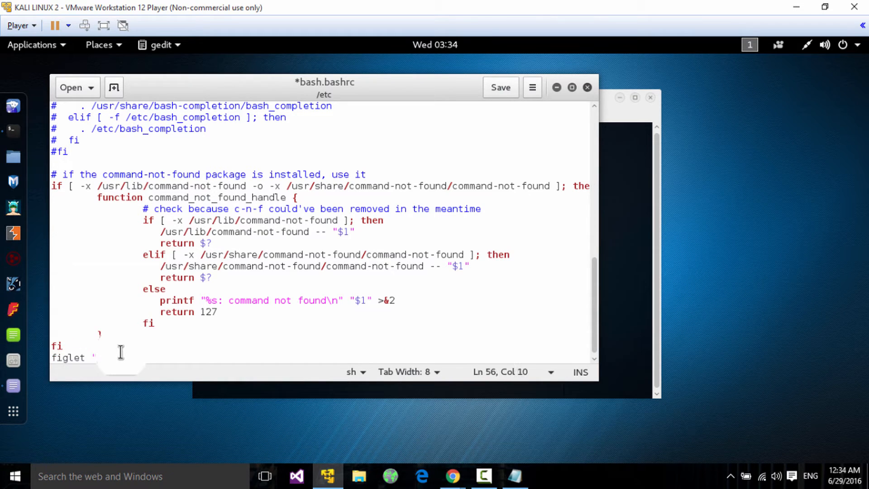
{"action": "type", "text": "O\""}
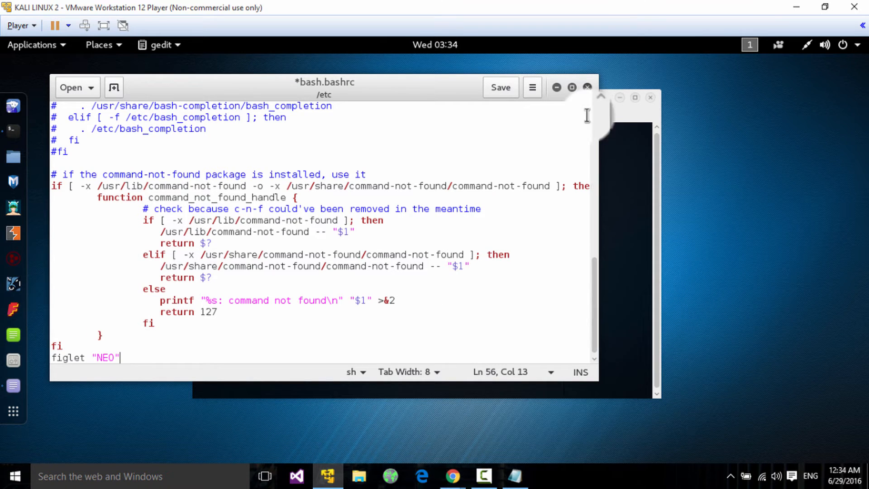
{"action": "left_click", "coordinate": [499, 87]}
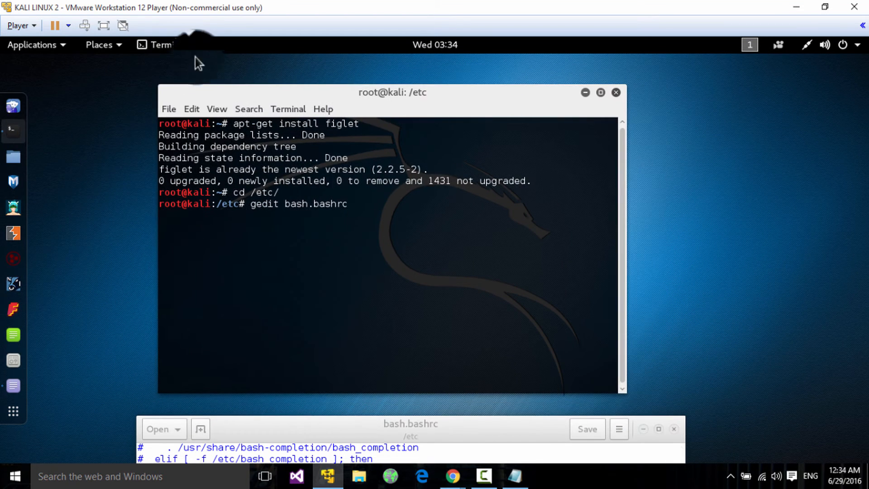
Open a new terminal to see the figlet "NEO" banner.
{"action": "left_click", "coordinate": [160, 45]}
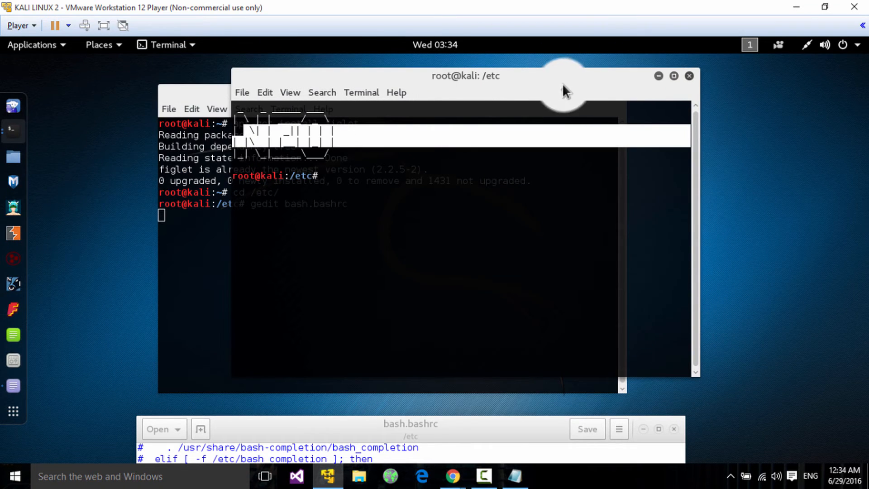
{"action": "mouse_move", "coordinate": [684, 89]}
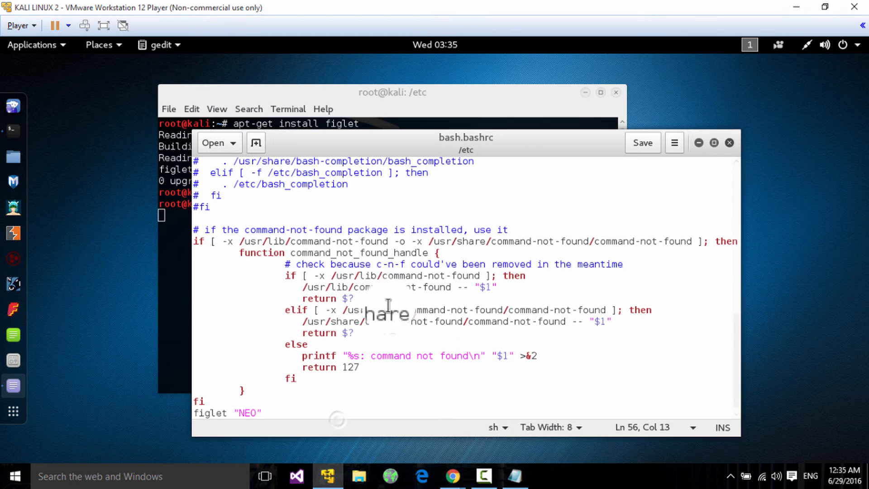
Change the banner line to figlet "NEO KOYE", save, and open a new terminal.
{"action": "left_click", "coordinate": [254, 413]}
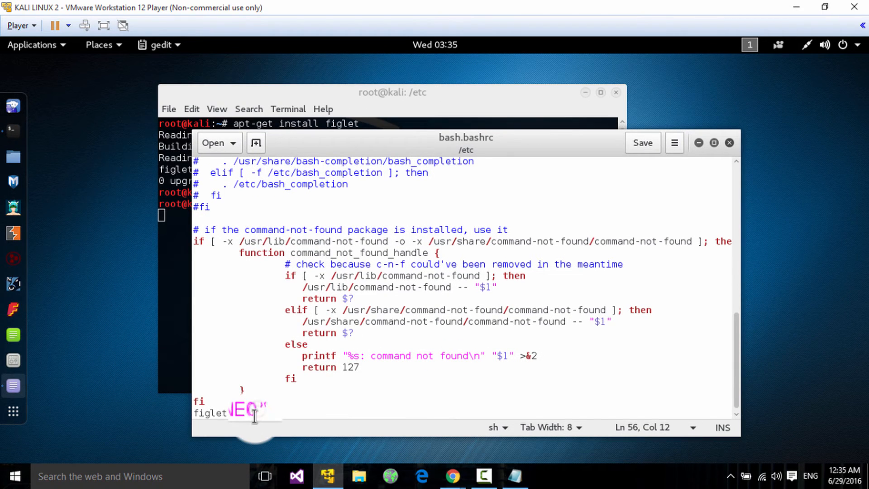
{"action": "type", "text": "KOYE"}
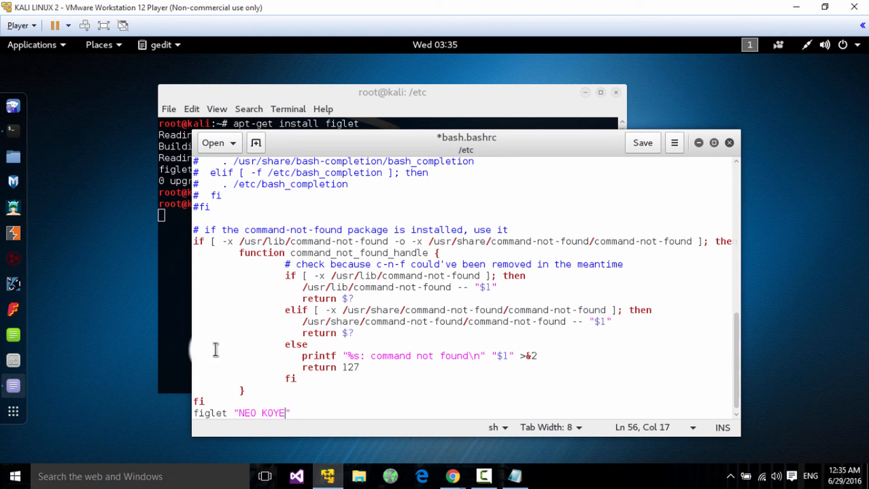
{"action": "left_click", "coordinate": [642, 142]}
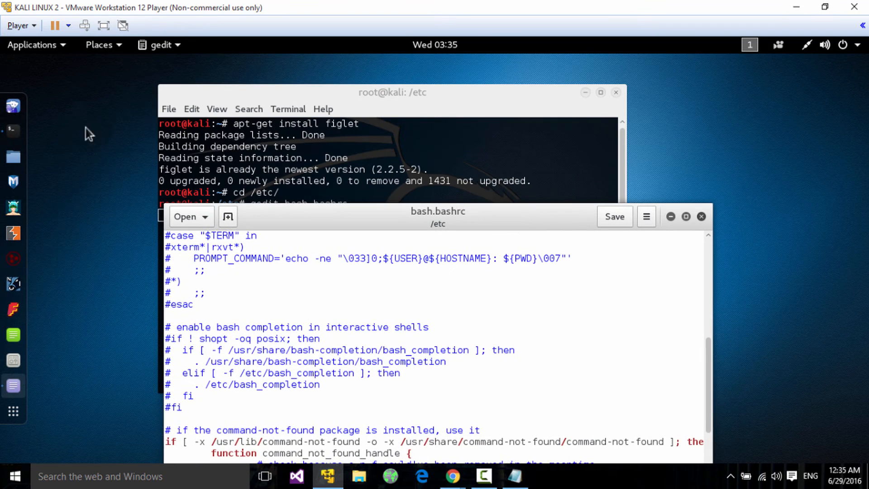
{"action": "left_click", "coordinate": [155, 45]}
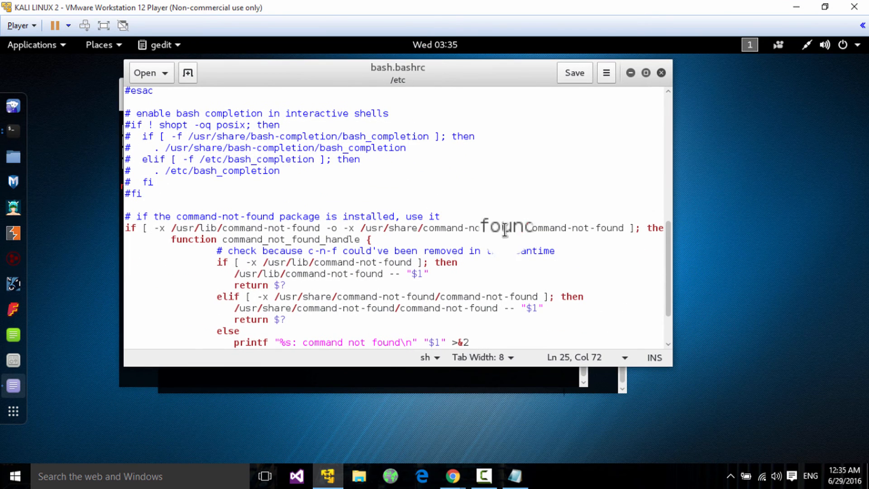
{"action": "scroll", "scroll_direction": "down", "scroll_amount": 3}
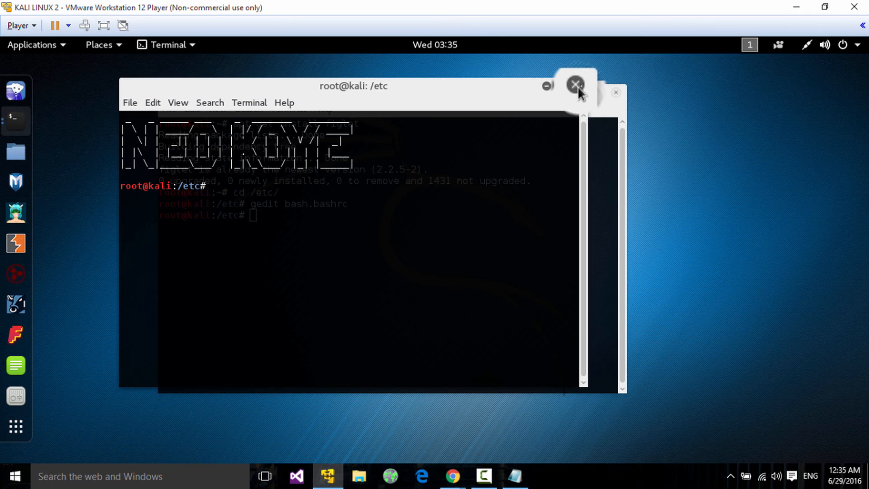
Close the terminal showing the NEO KOYE banner.
{"action": "left_click", "coordinate": [575, 86]}
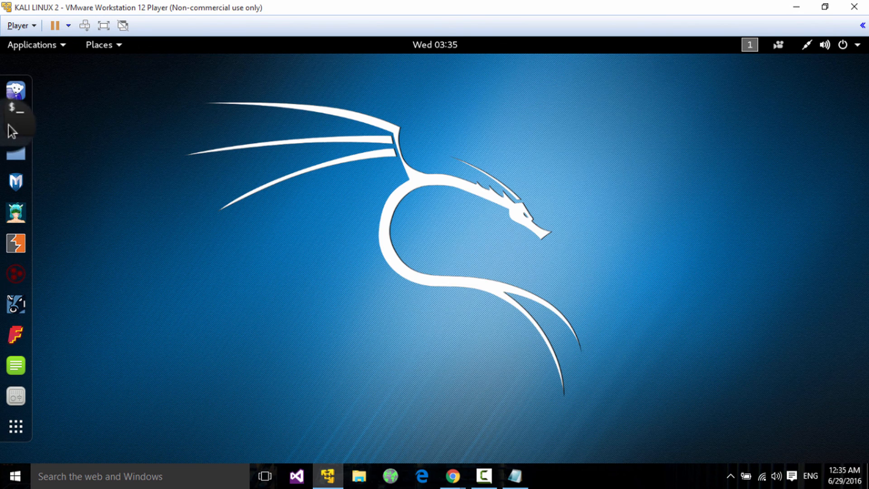